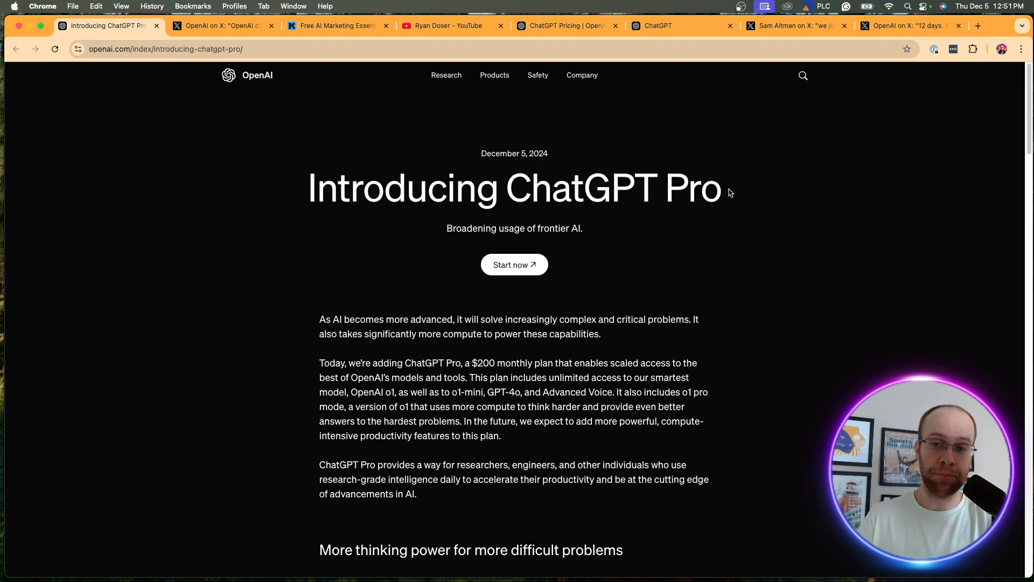
Switch from the ChatGPT Pro announcement to OpenAI's X post saying o1 is out of preview.
left_click(218, 26)
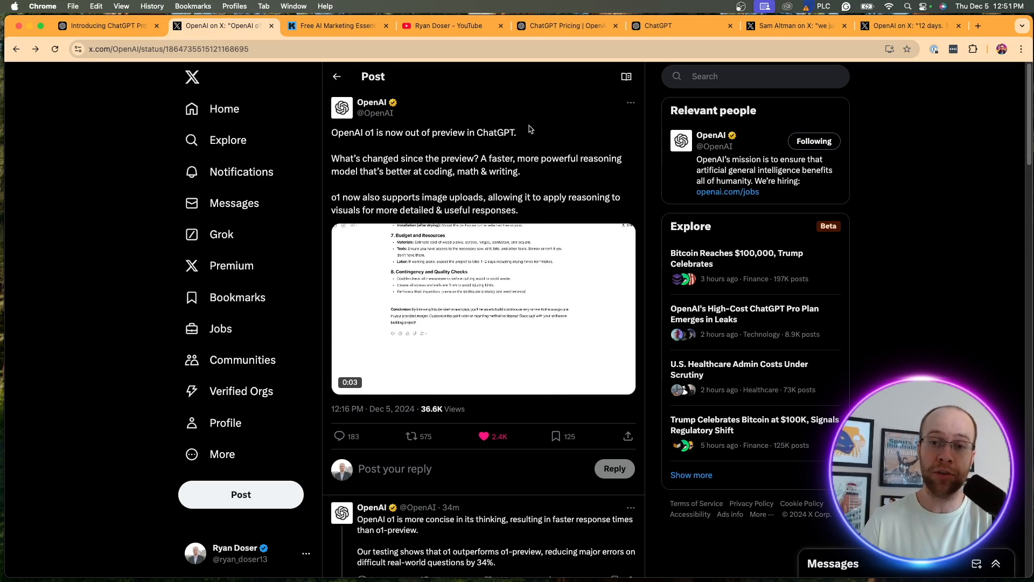
Show the YouTube channel's videos and the free AI marketing guide page, then the ChatGPT Pro announcement again.
left_click(451, 26)
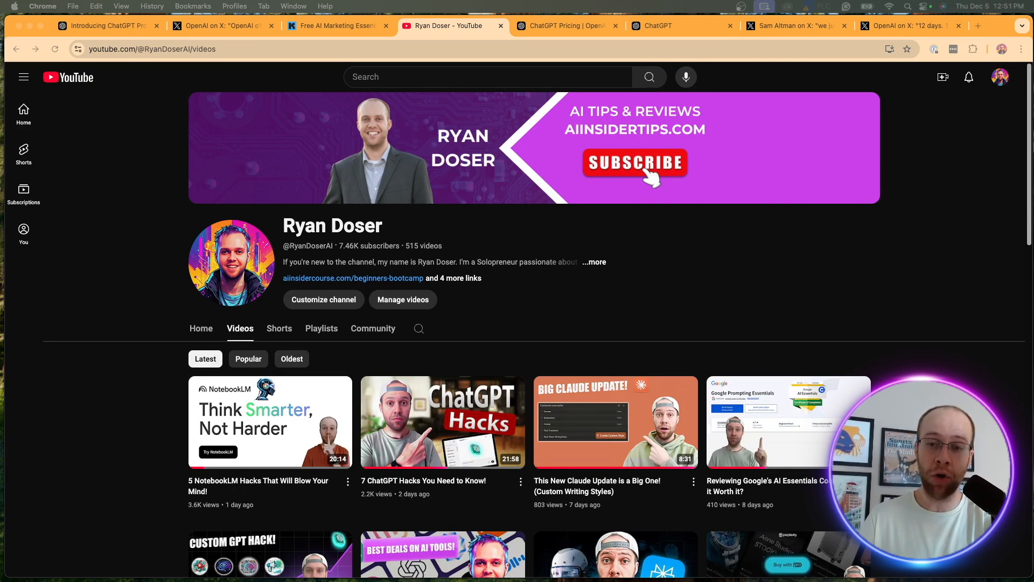
mouse_move(686, 59)
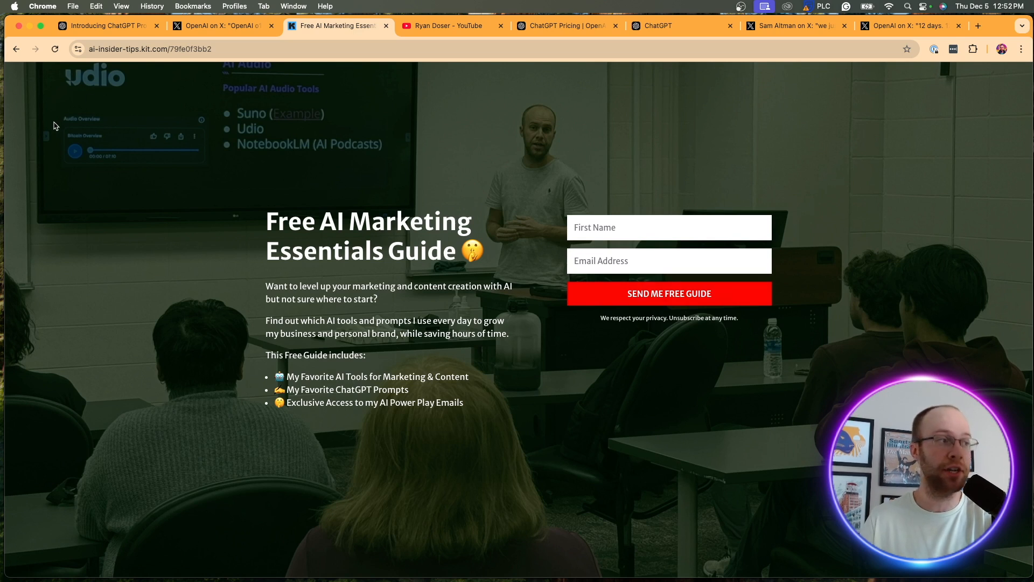
left_click_drag(266, 221, 439, 258)
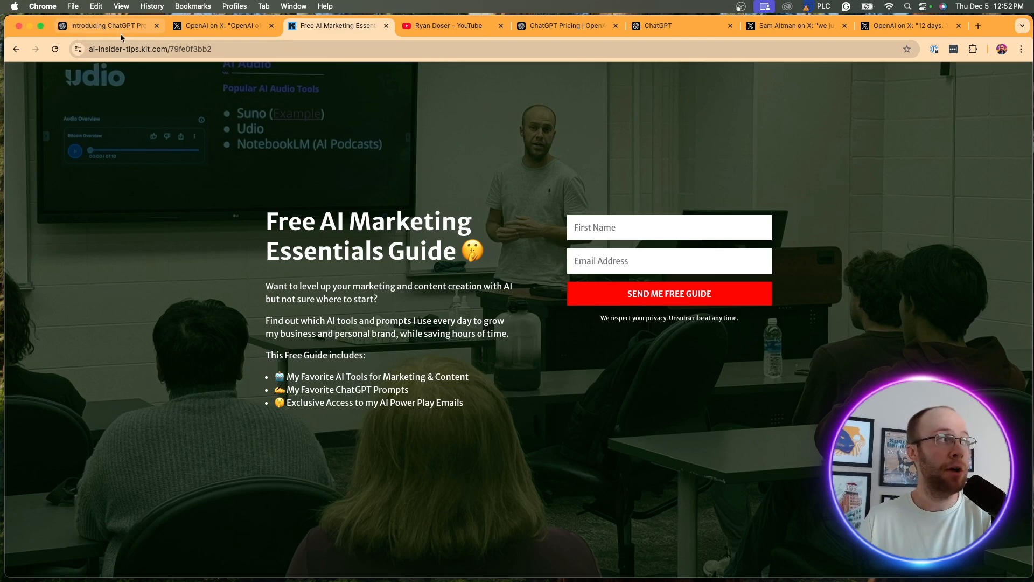
left_click(105, 26)
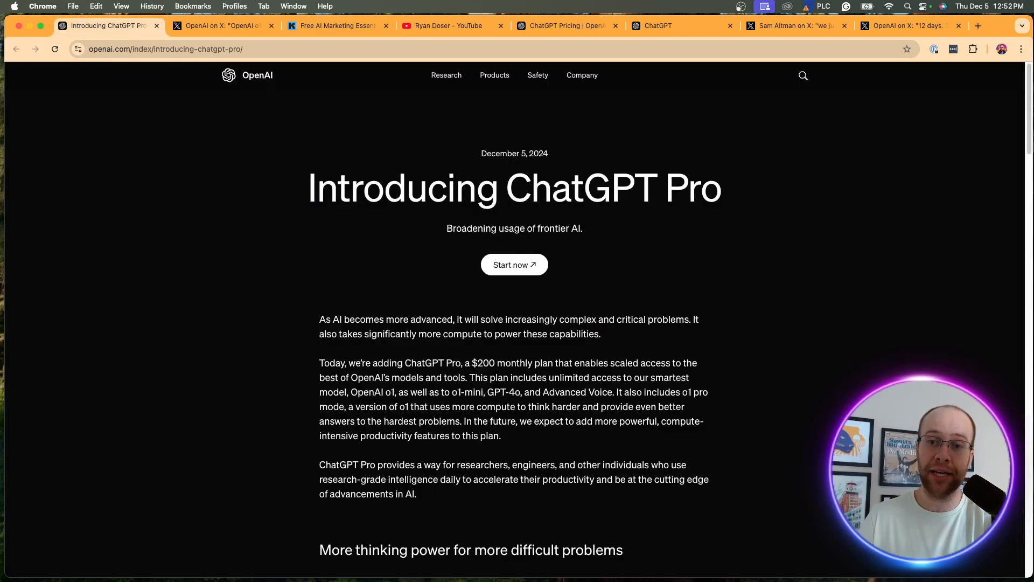
Return to OpenAI's o1 thread on X and read down to the reply introducing ChatGPT Pro.
left_click(218, 26)
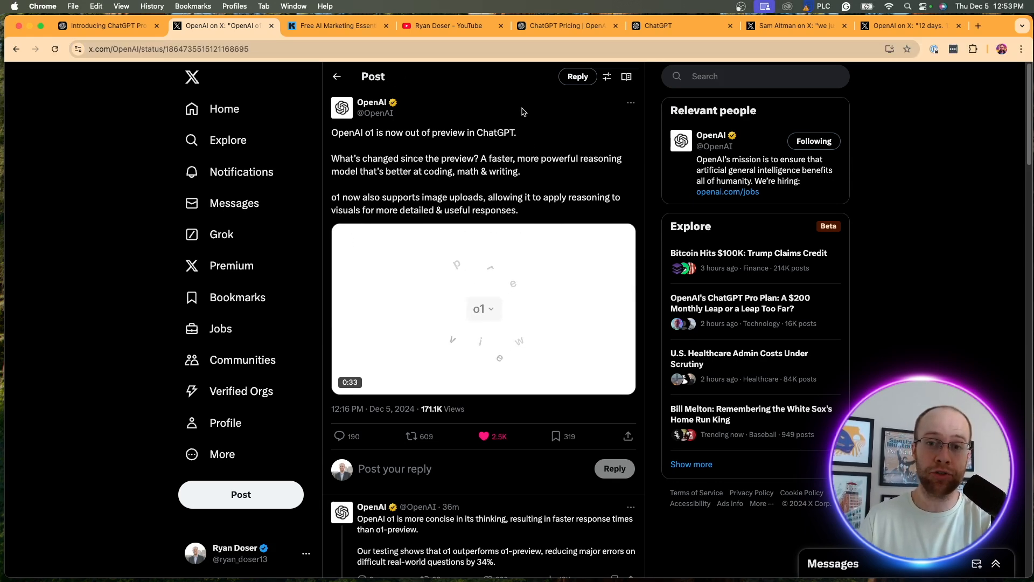
left_click(483, 308)
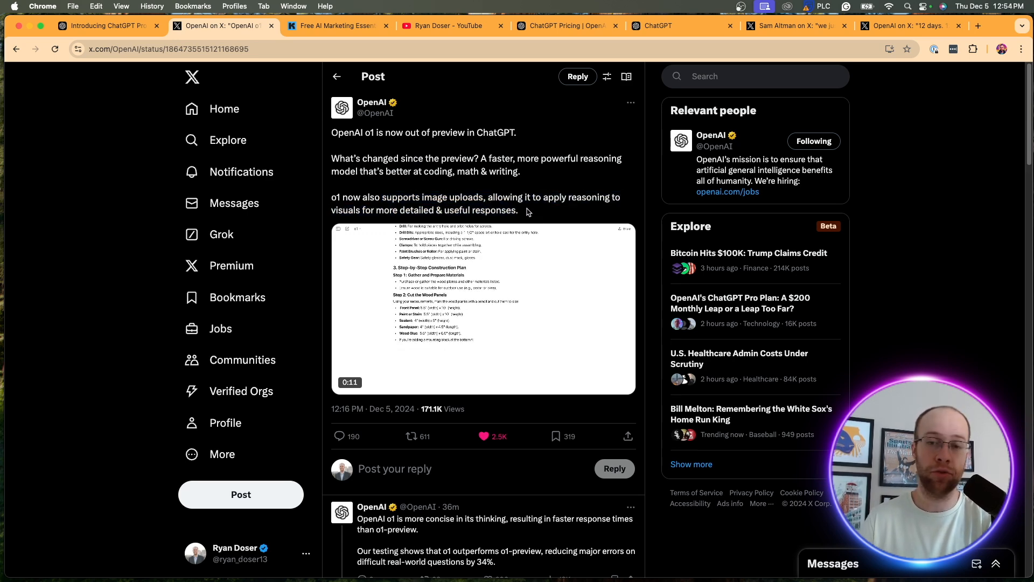
scroll("down", 3)
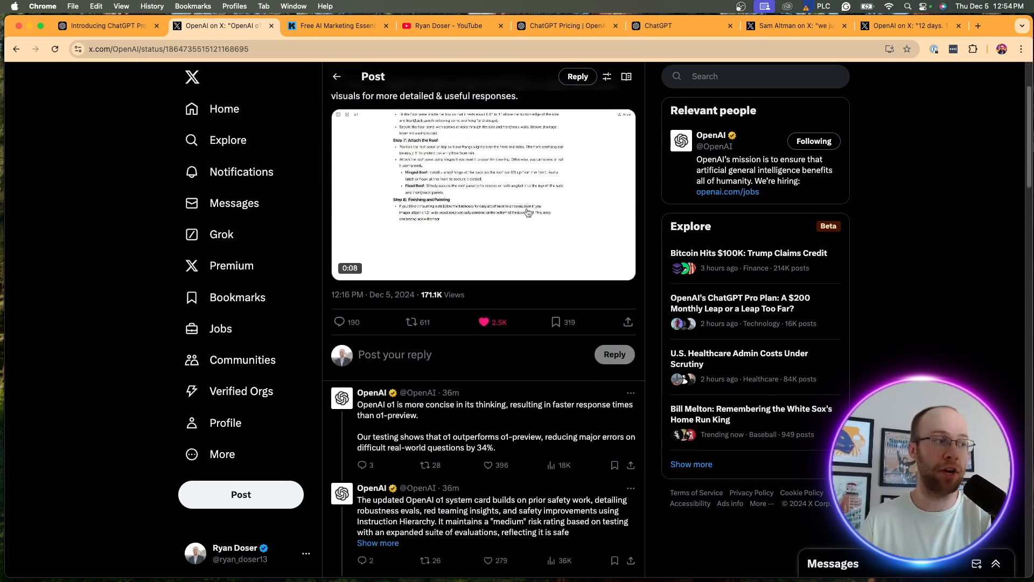
scroll("down", 3)
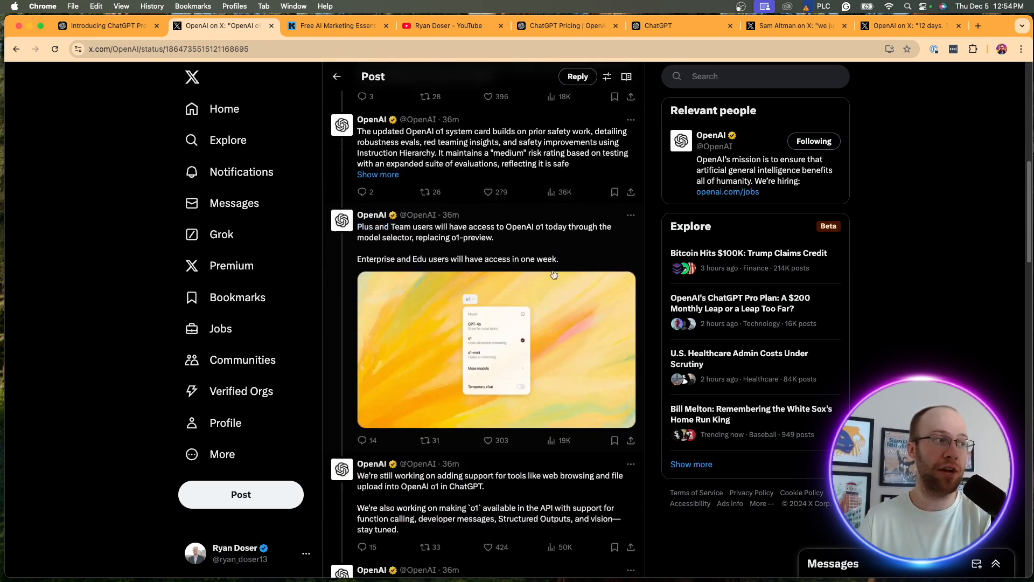
scroll("down", 3)
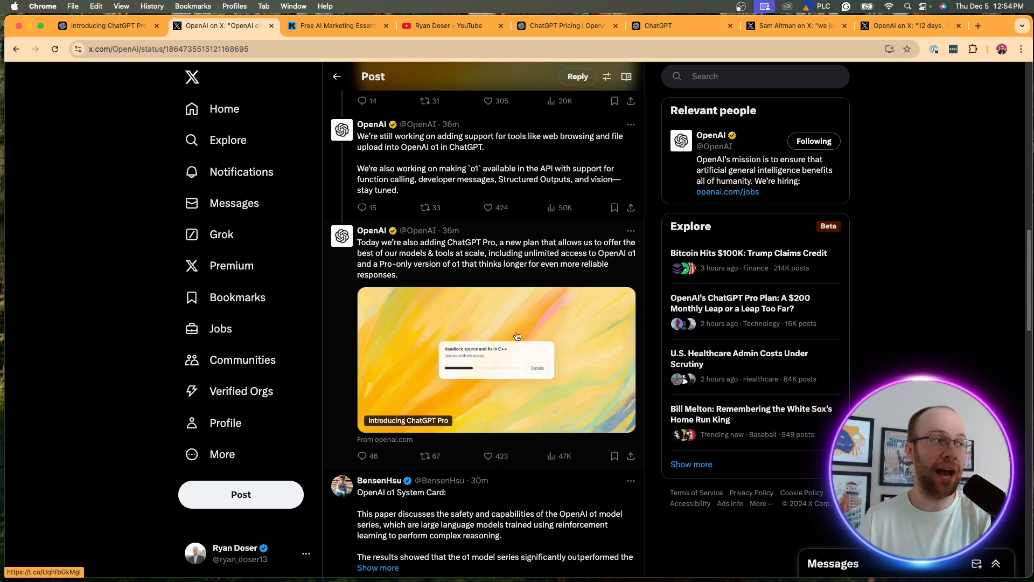
Open the 'Introducing ChatGPT Pro' page from the thread's link card, showing the $200 monthly plan.
left_click(978, 26)
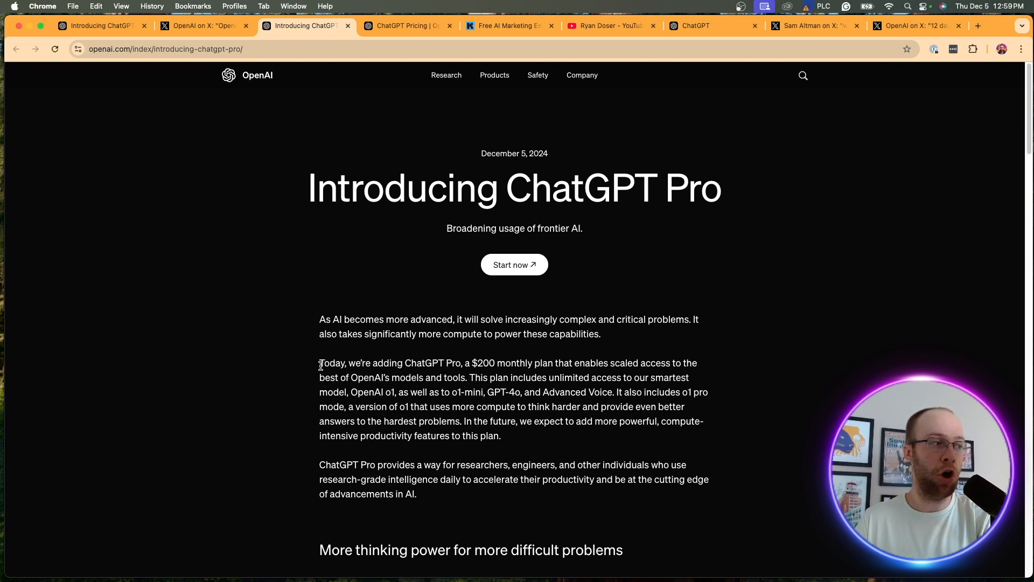
left_click_drag(318, 363, 459, 363)
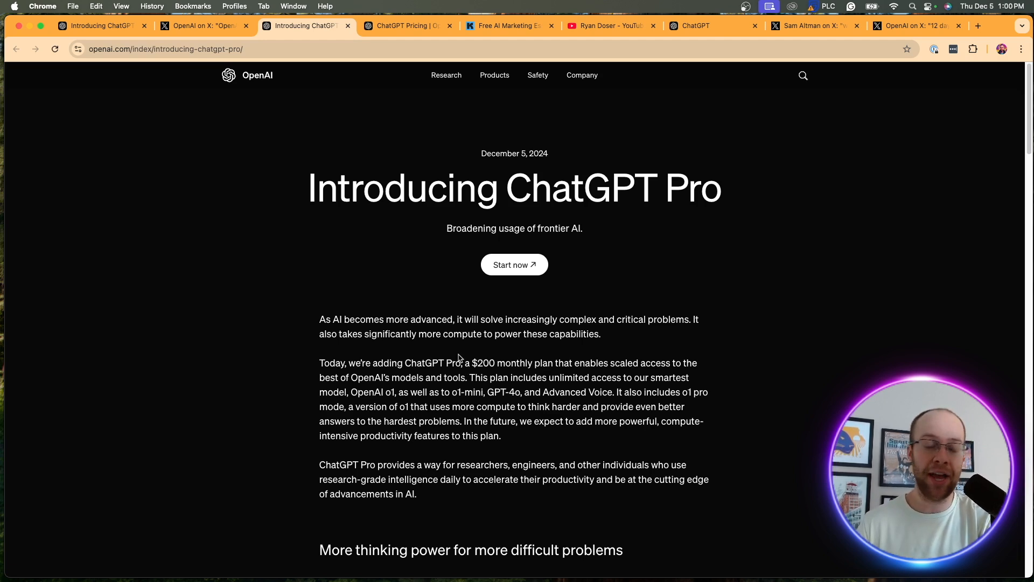
Scroll to the benchmark charts comparing o1-preview, o1 and o1 pro mode, including 4/4 reliability.
scroll("down", 3)
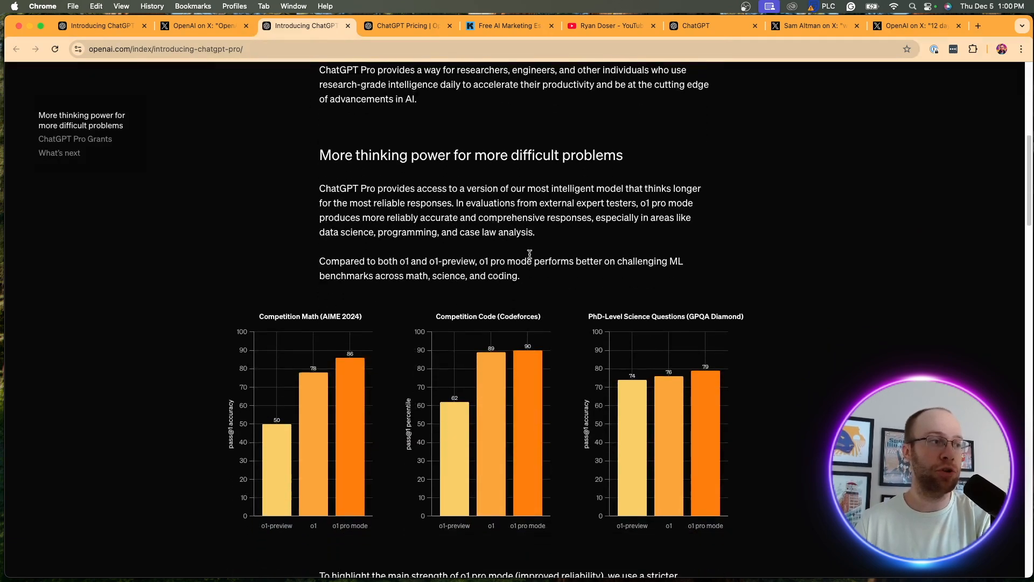
scroll("down", 3)
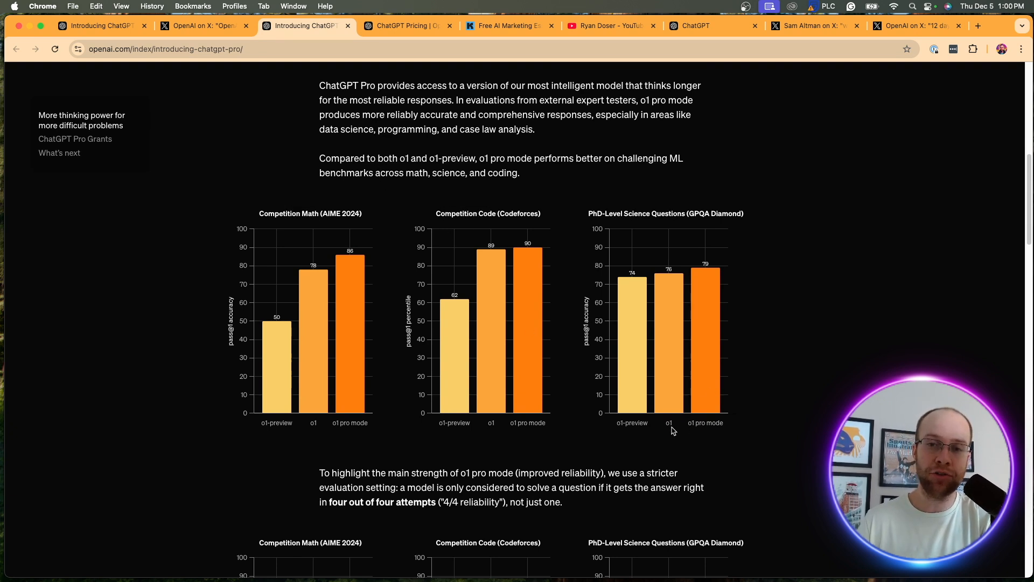
mouse_move(735, 431)
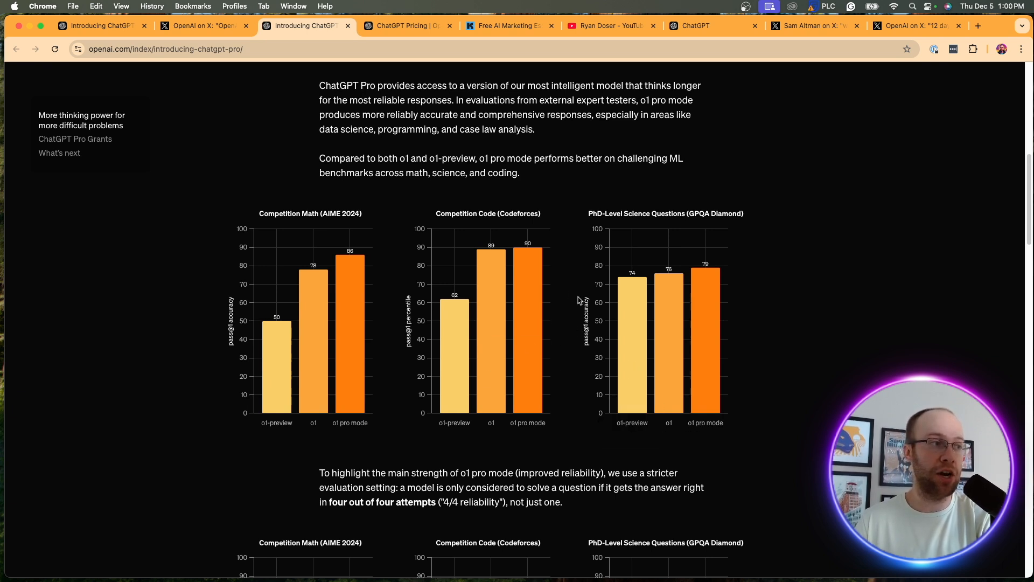
mouse_move(705, 301)
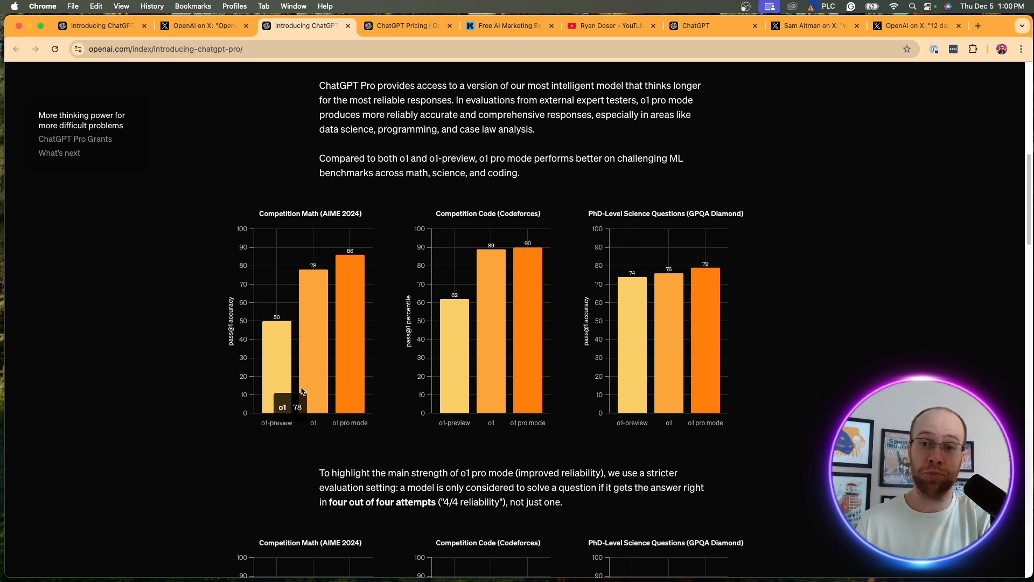
mouse_move(322, 304)
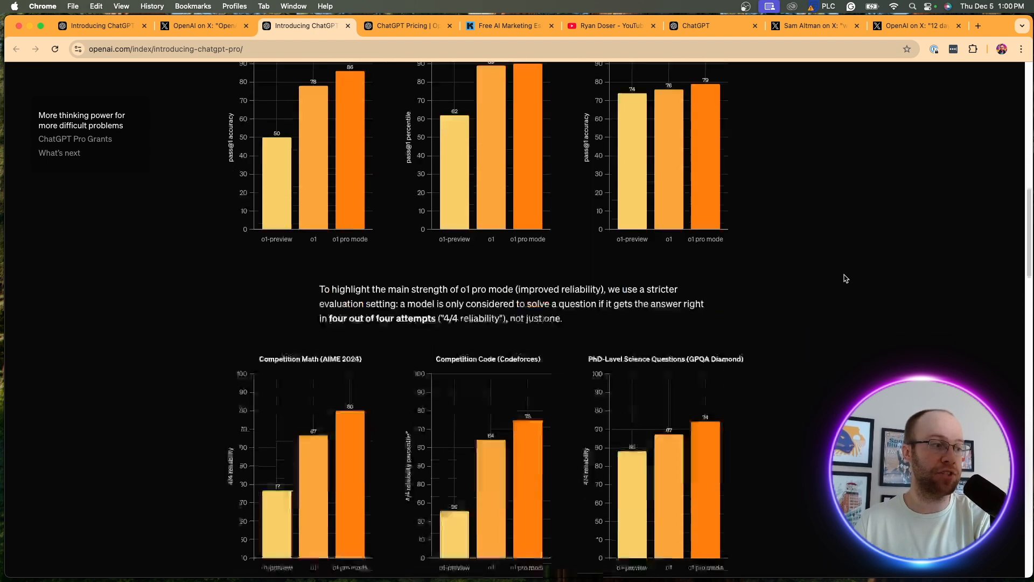
Open the ChatGPT pricing page and highlight details on the Free, Plus and Pro plan cards.
left_click(406, 26)
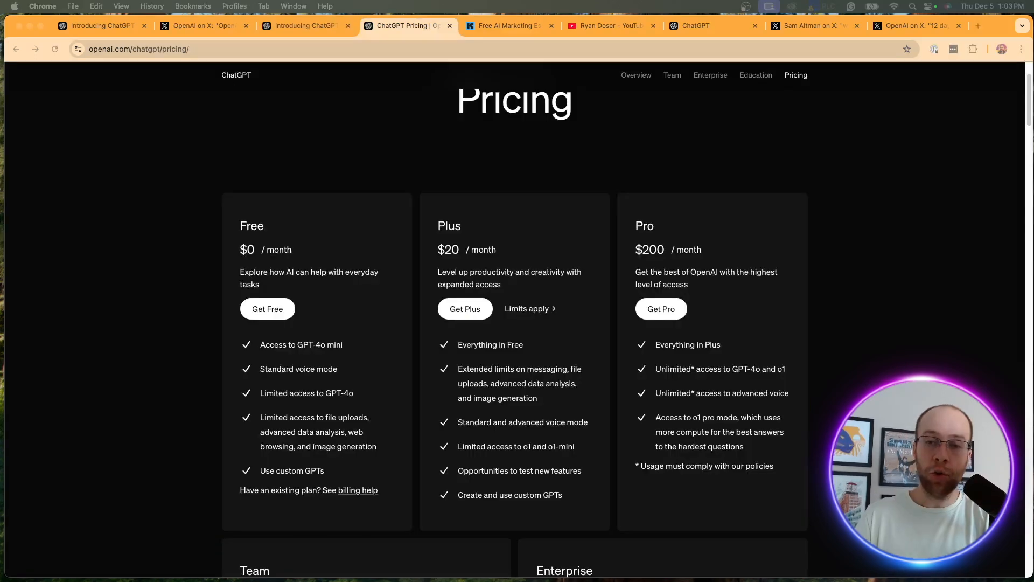
mouse_move(725, 260)
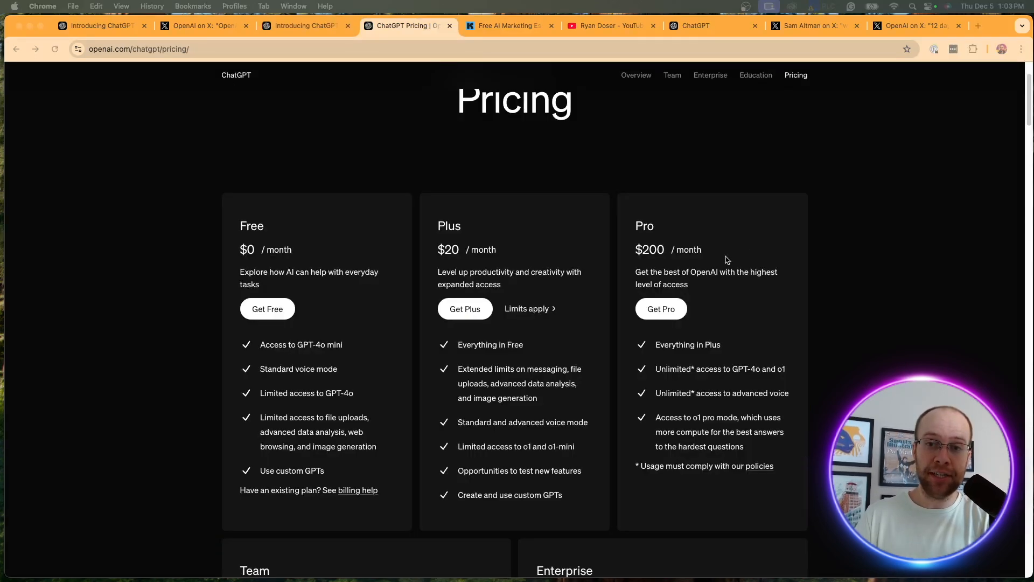
mouse_move(775, 248)
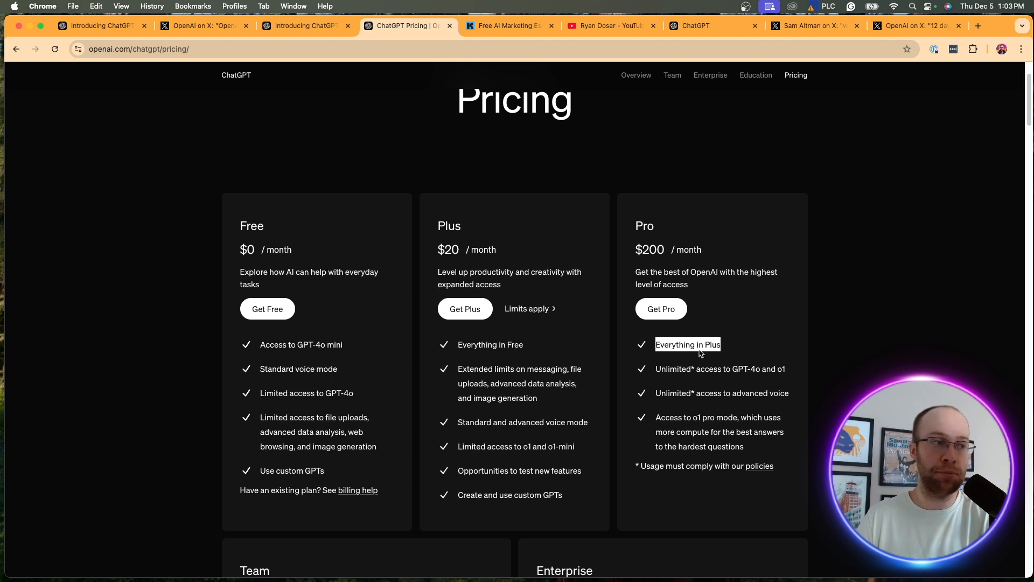
mouse_move(833, 348)
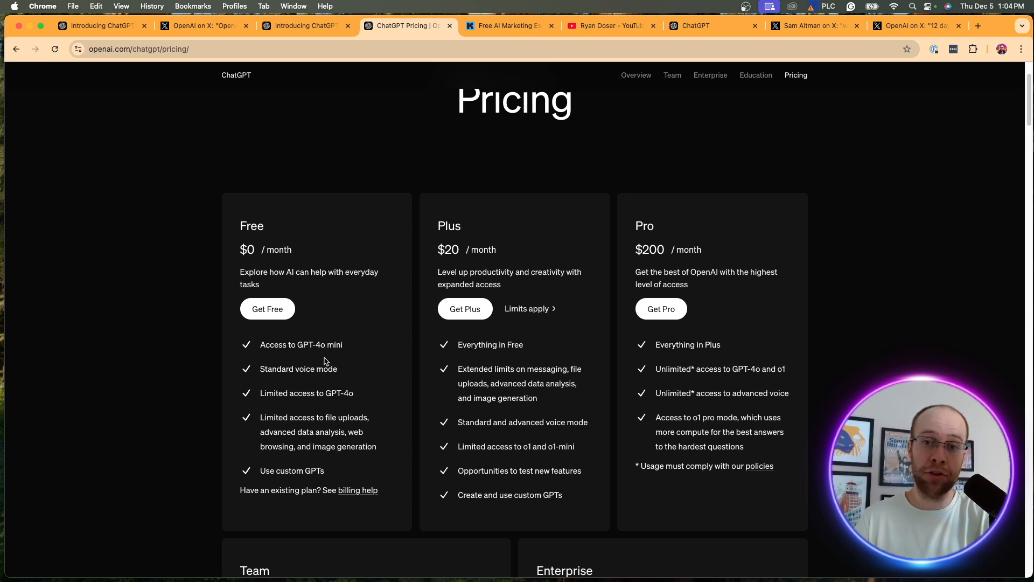
double_click(522, 422)
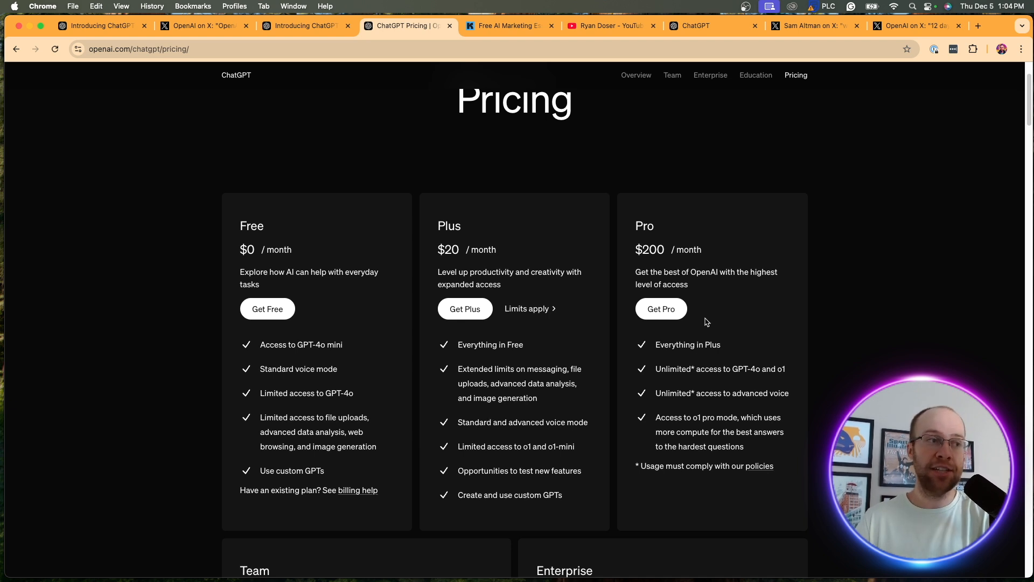
double_click(761, 392)
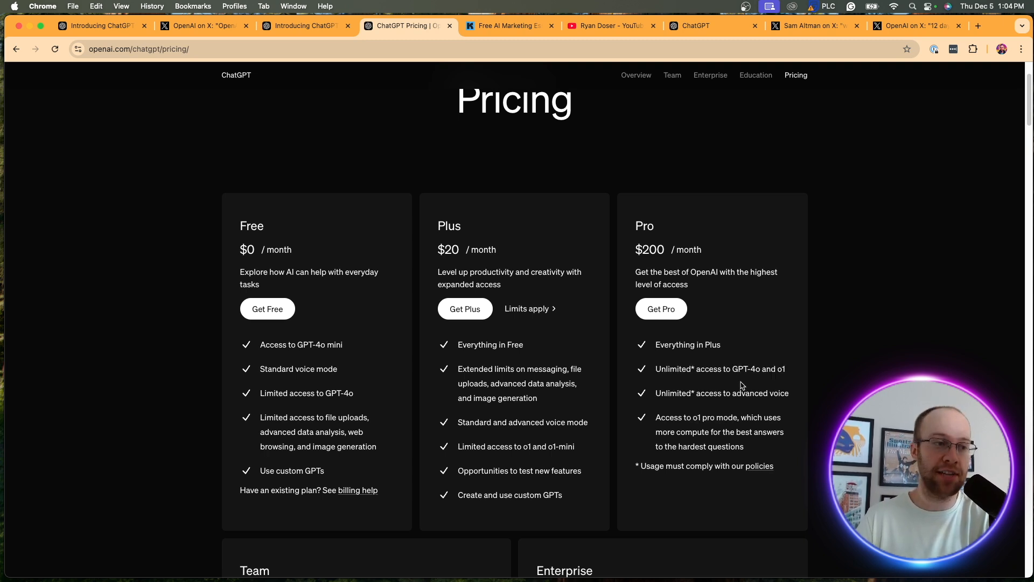
left_click_drag(741, 417, 746, 438)
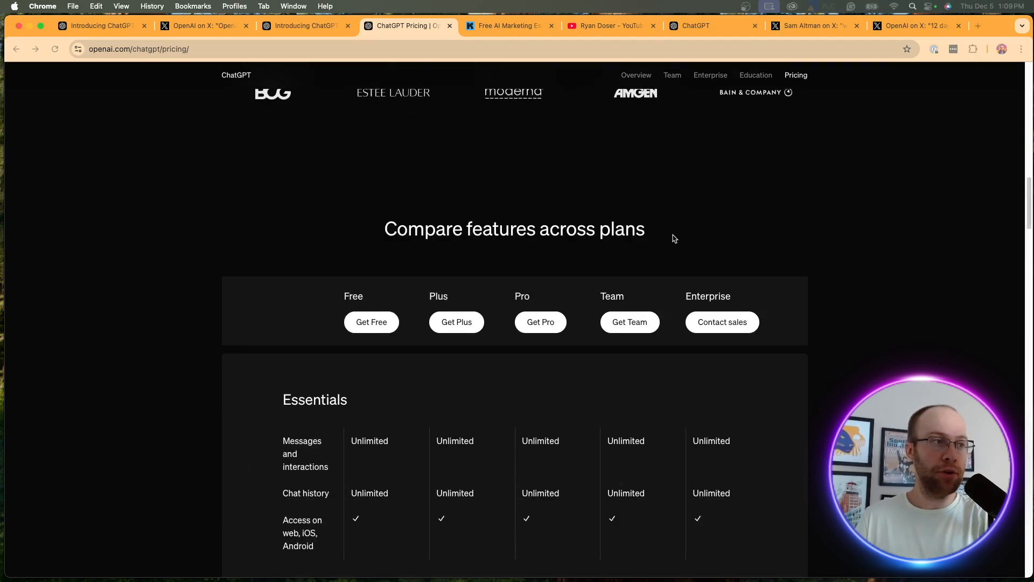
Review the compare-features table down to Pro's 128K context window, then move to ChatGPT's home screen.
scroll("down", 3)
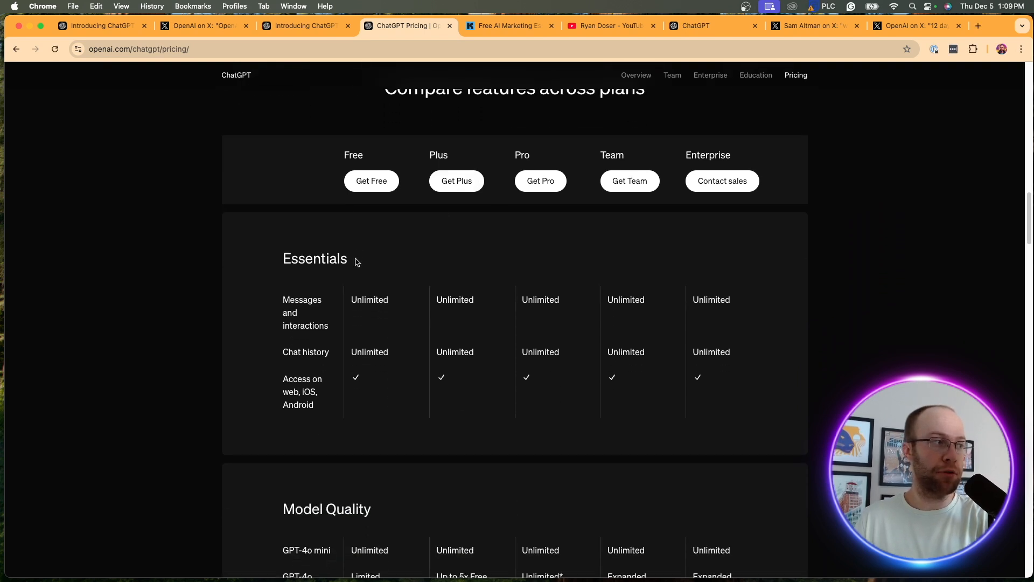
scroll("down", 3)
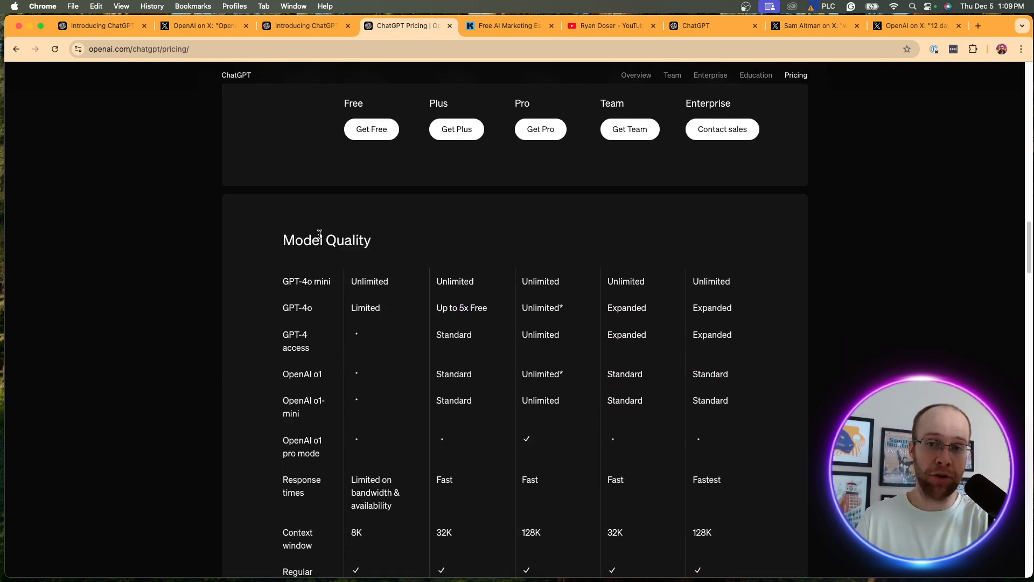
scroll("down", 3)
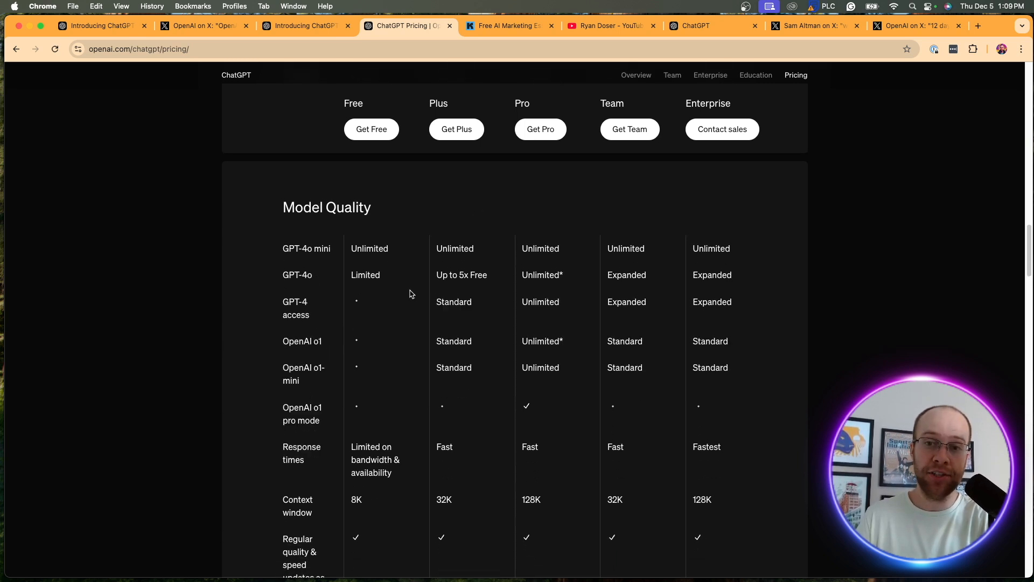
mouse_move(378, 290)
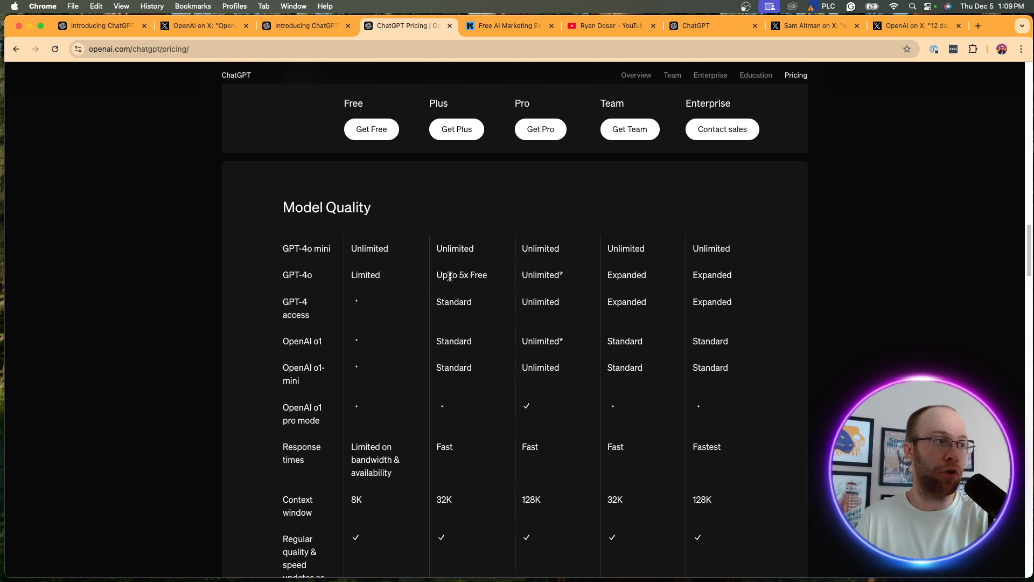
mouse_move(548, 280)
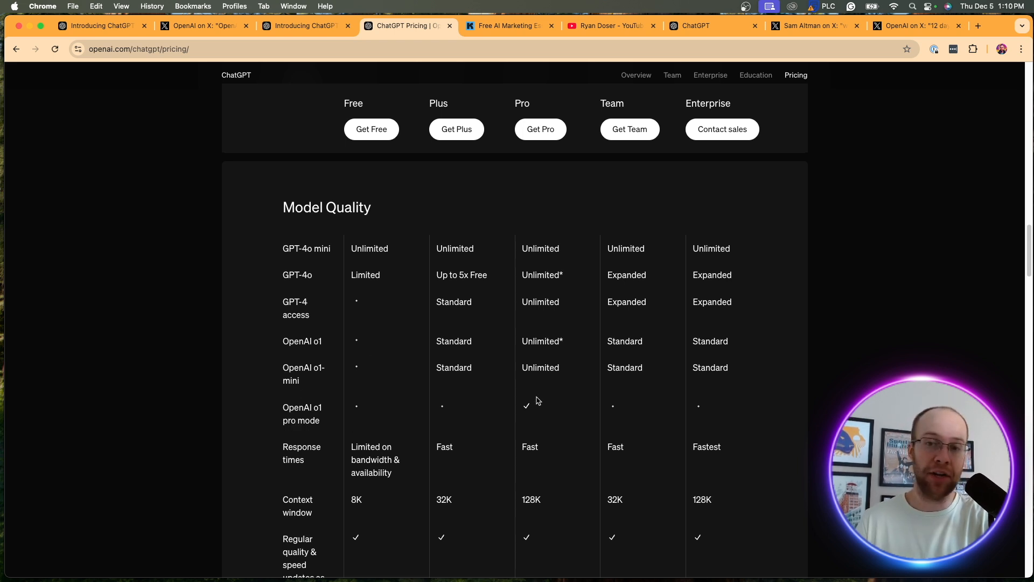
scroll("down", 3)
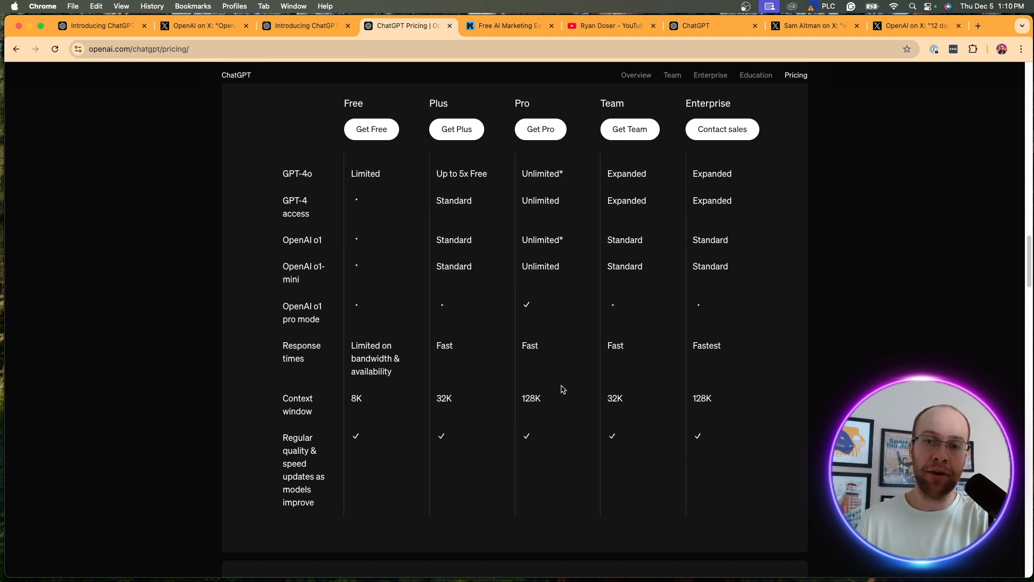
mouse_move(284, 401)
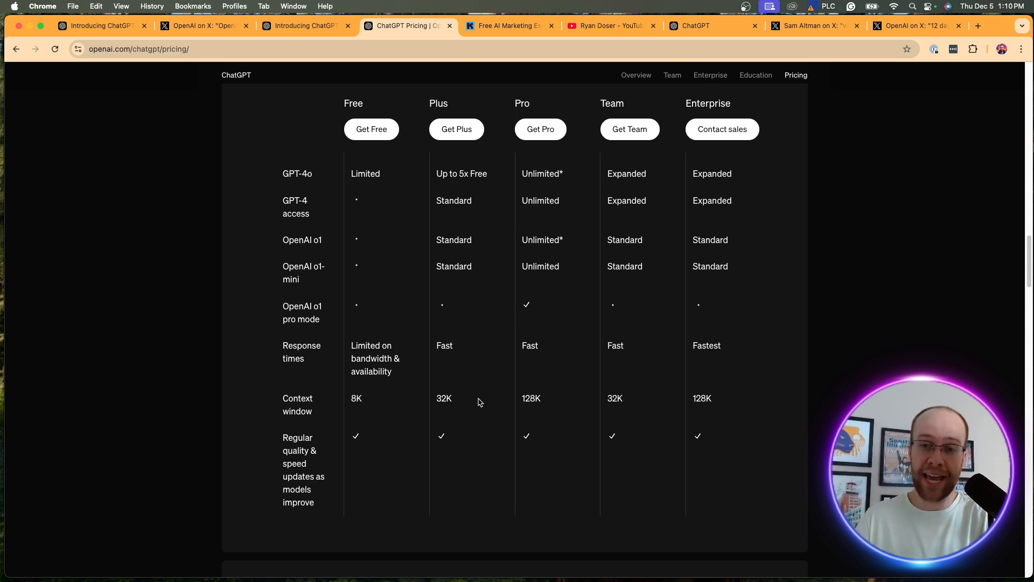
mouse_move(456, 400)
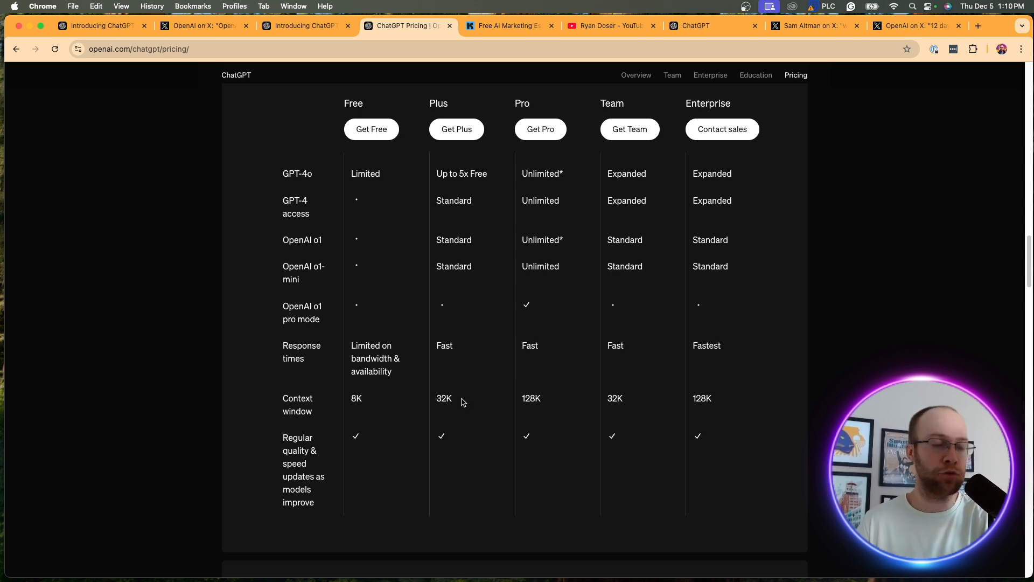
double_click(443, 398)
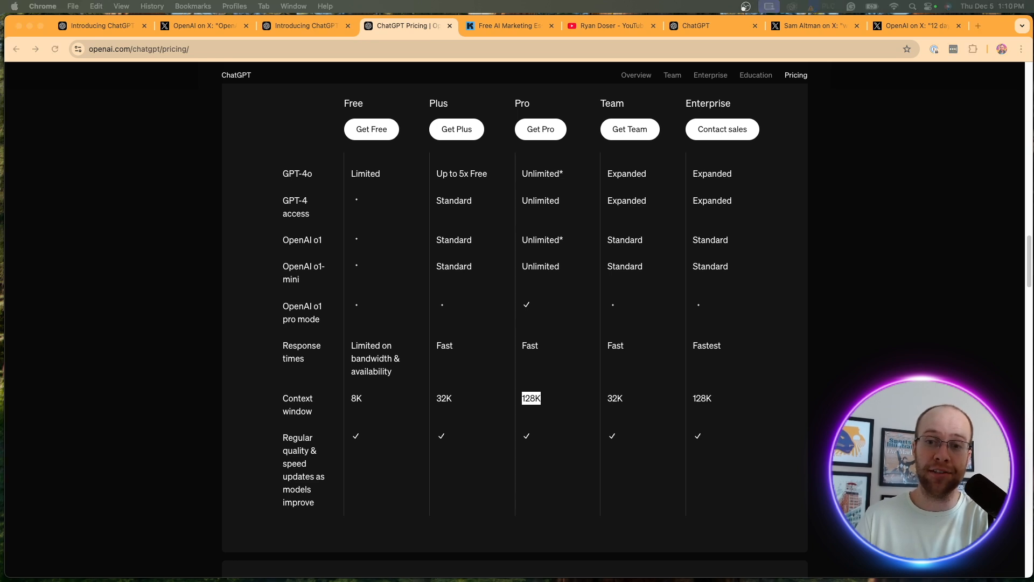
left_click(709, 25)
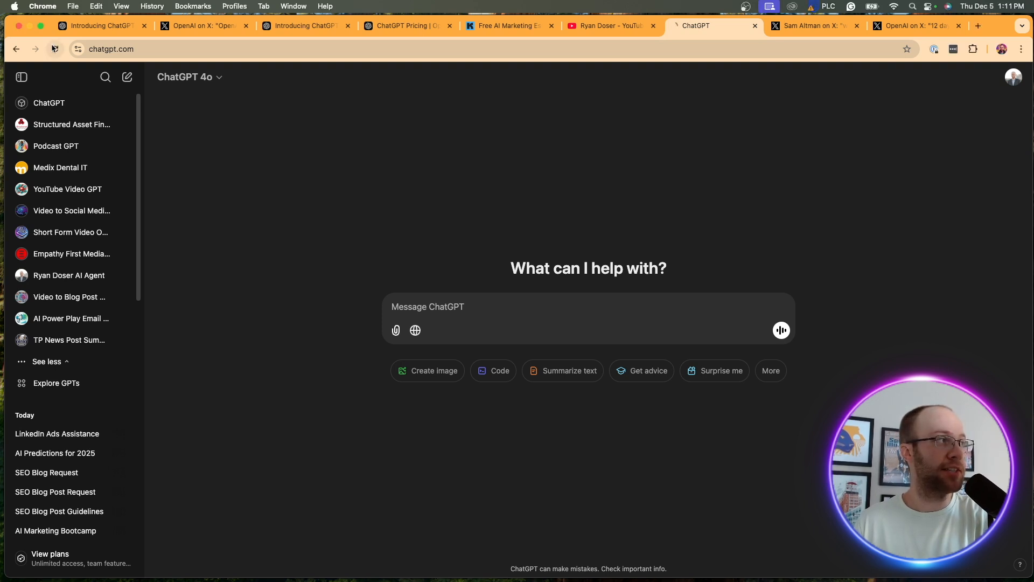
Return from ChatGPT to the pricing page showing the Free, Plus and Pro plan prices.
left_click(189, 78)
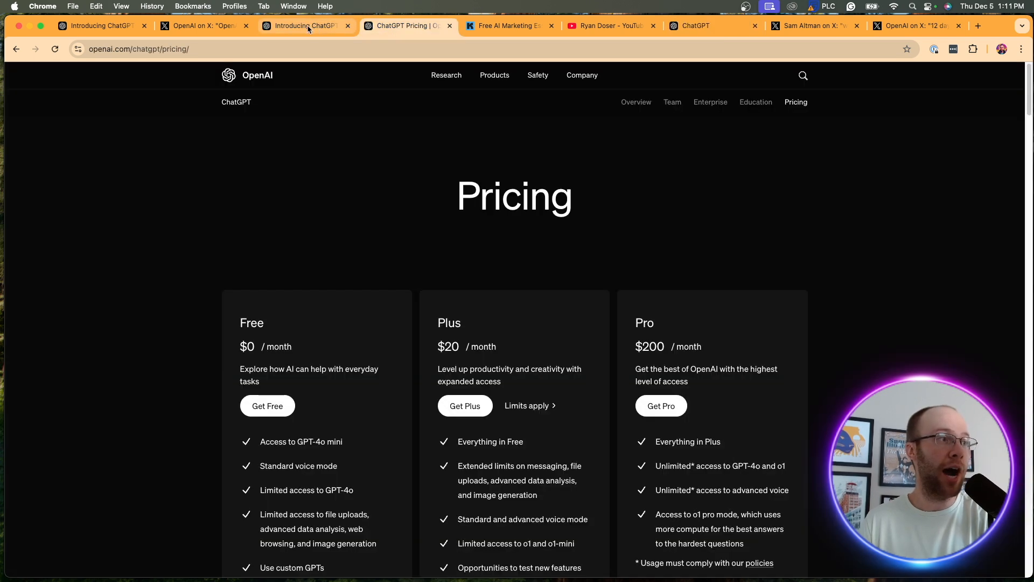
Revisit the Introducing ChatGPT Pro announcement, then Sam Altman's X post announcing o1 and the $200/month Pro plan.
left_click(304, 26)
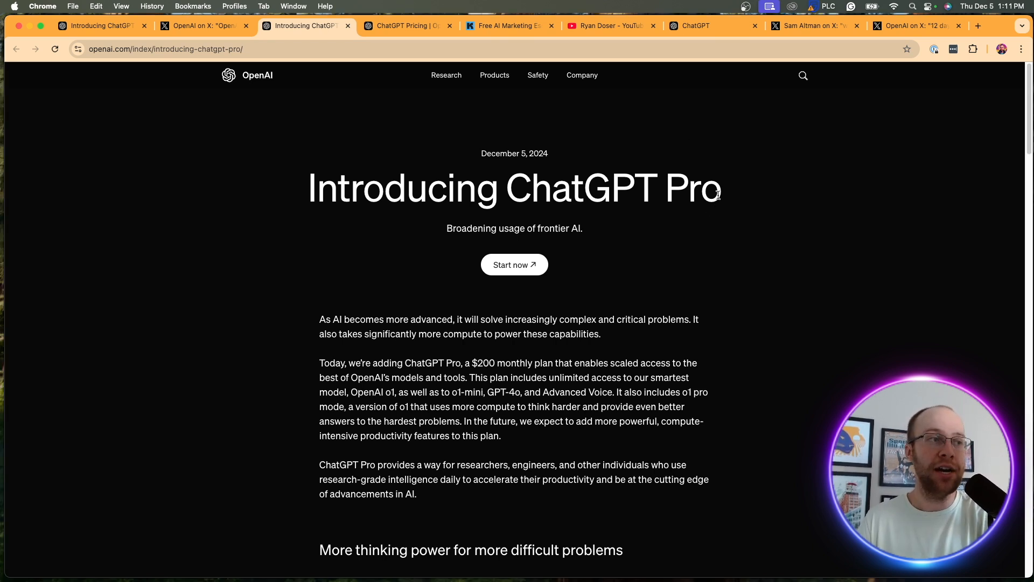
mouse_move(801, 211)
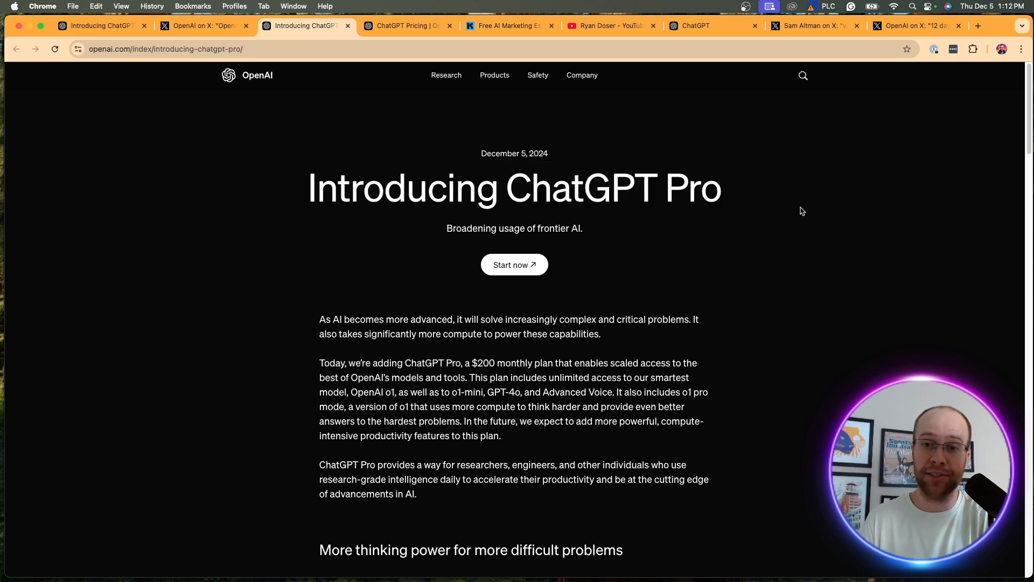
mouse_move(807, 217)
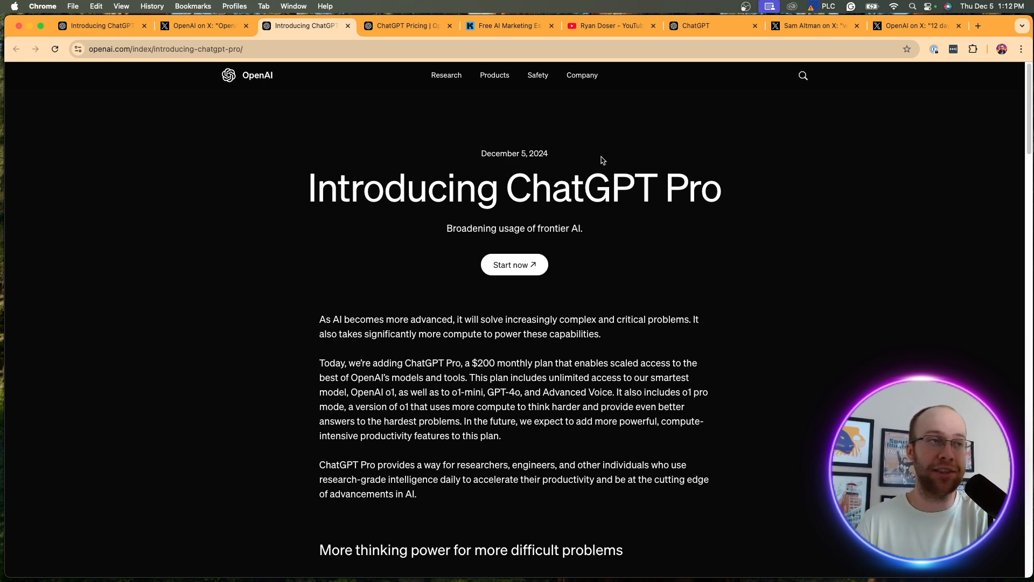
left_click(814, 25)
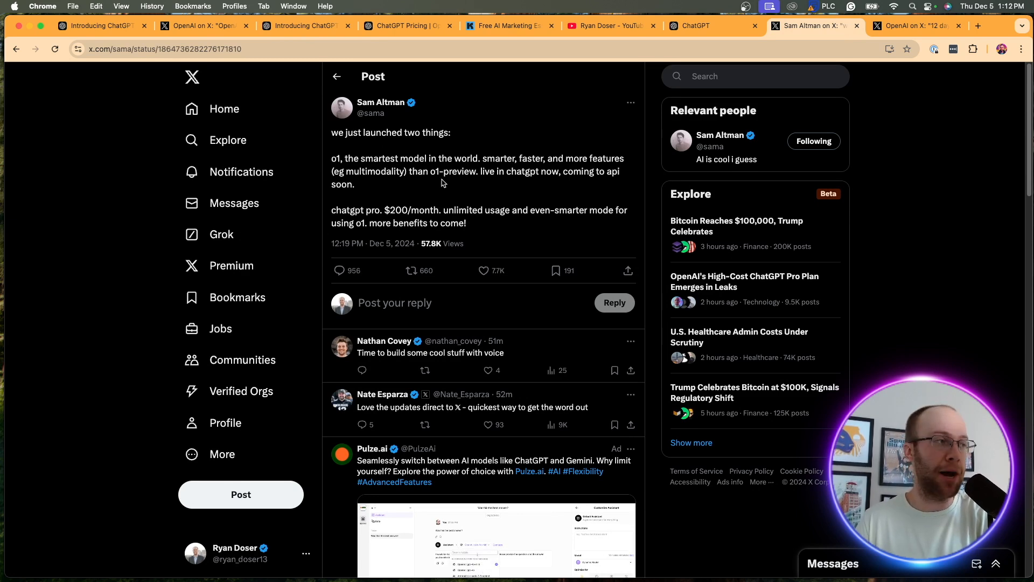
Highlight lines of the o1 and ChatGPT Pro launch tweet, then bring up OpenAI's pinned 12 Days of OpenAI post.
left_click_drag(387, 133, 441, 132)
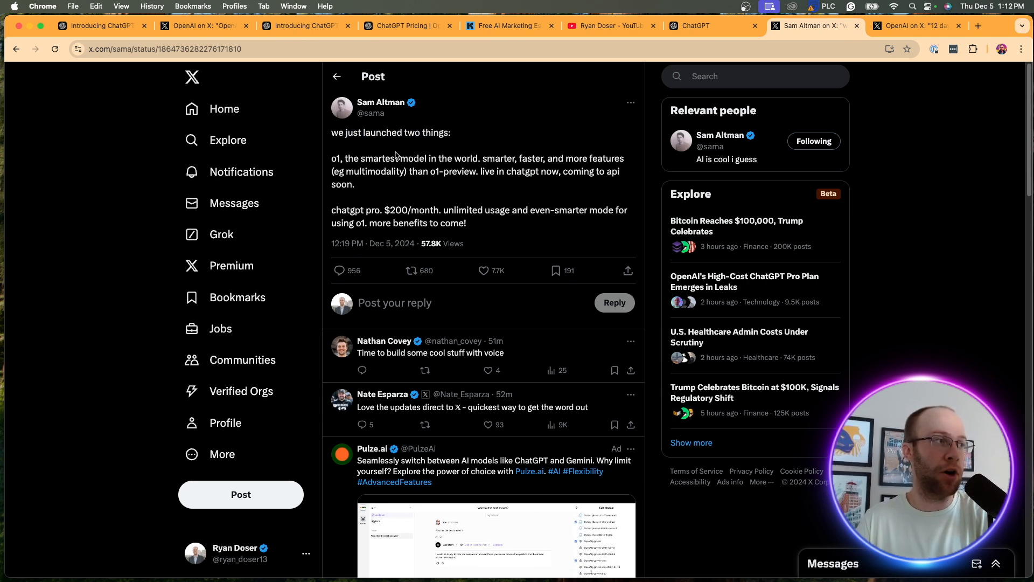
left_click_drag(395, 159, 572, 158)
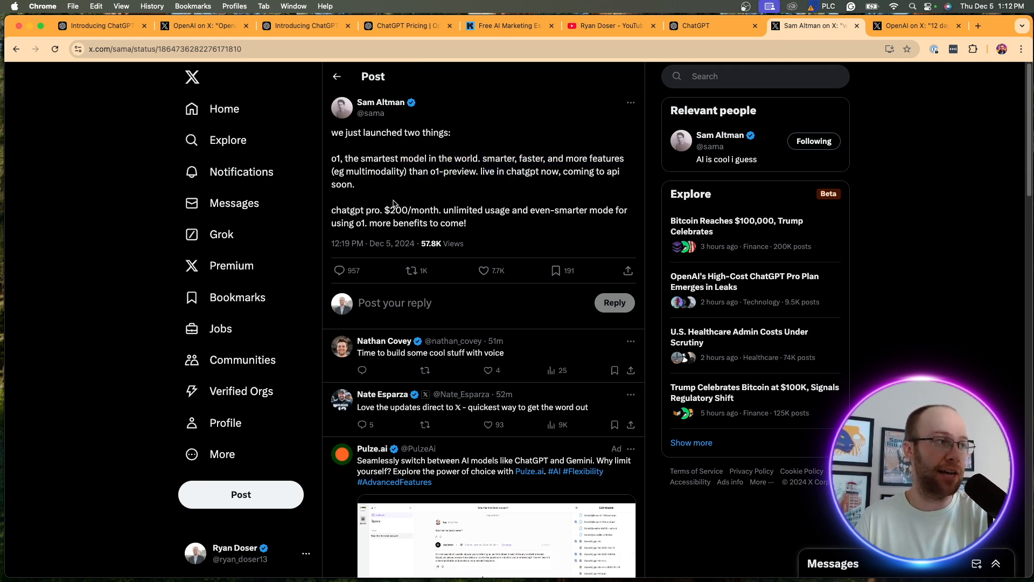
double_click(462, 210)
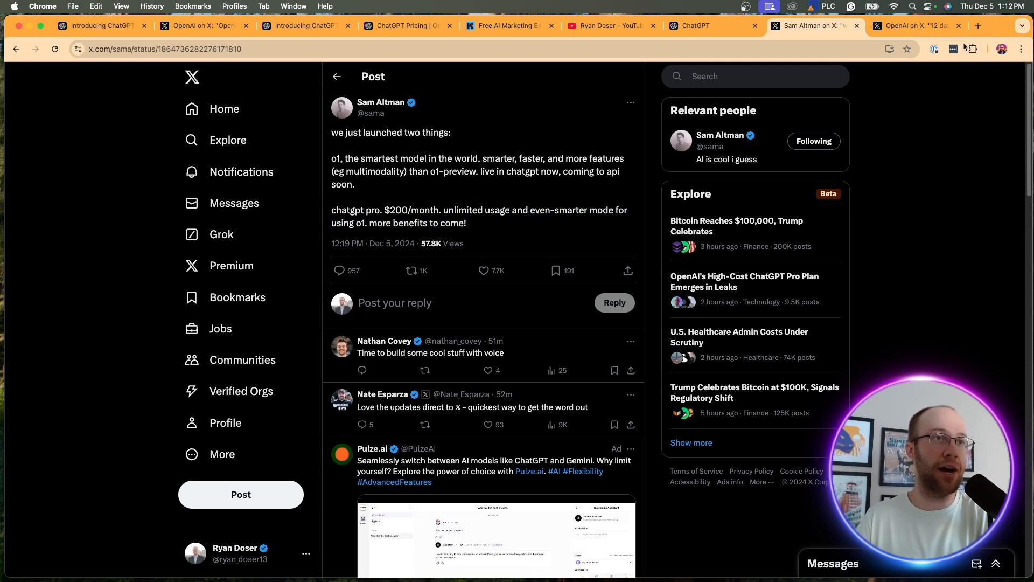
left_click(914, 26)
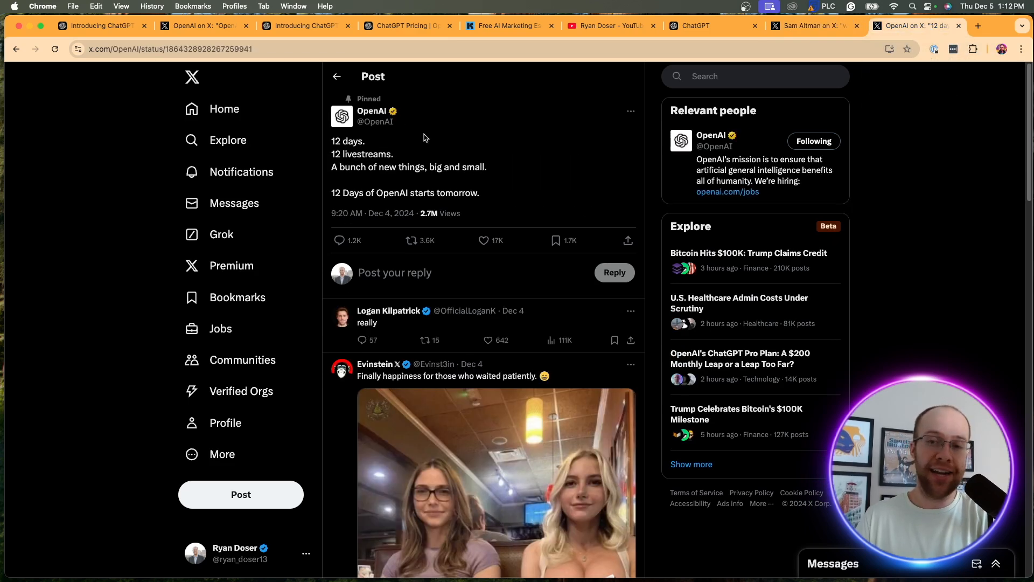
Highlight the 'new things, big and small' line in OpenAI's 12 Days post, revisit Altman's launch post, and return to the YouTube videos page.
double_click(368, 154)
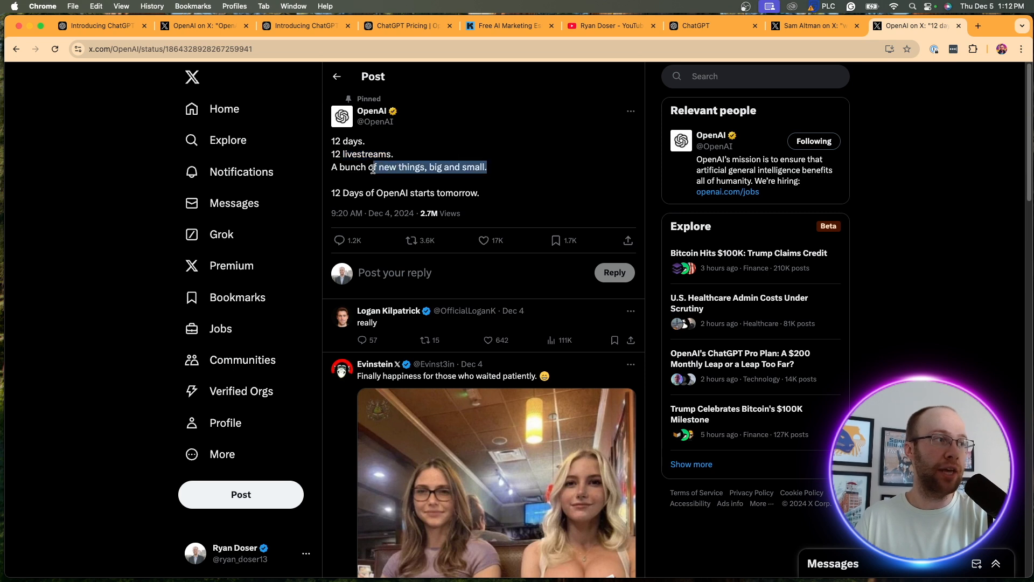
left_click(460, 194)
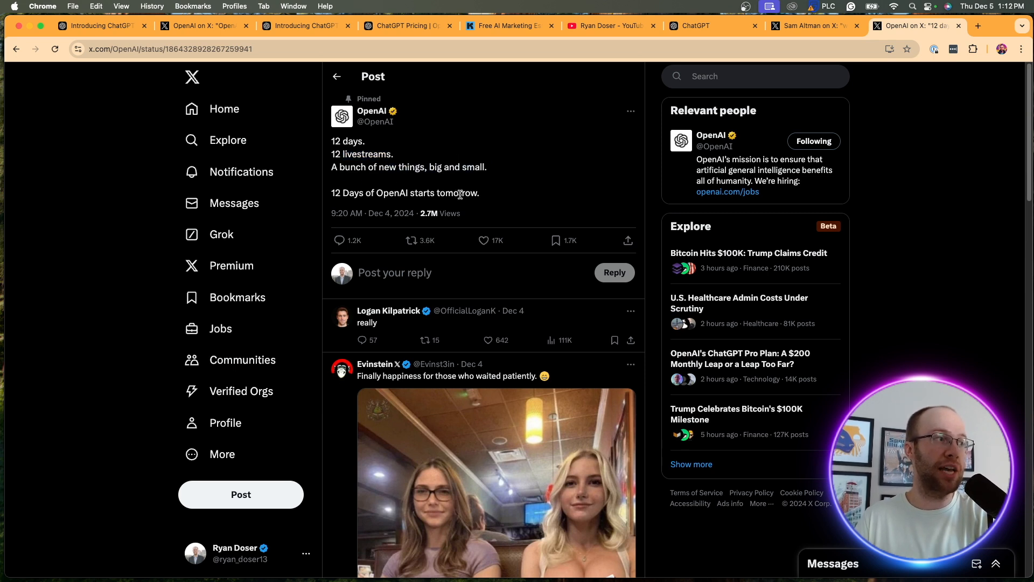
mouse_move(462, 141)
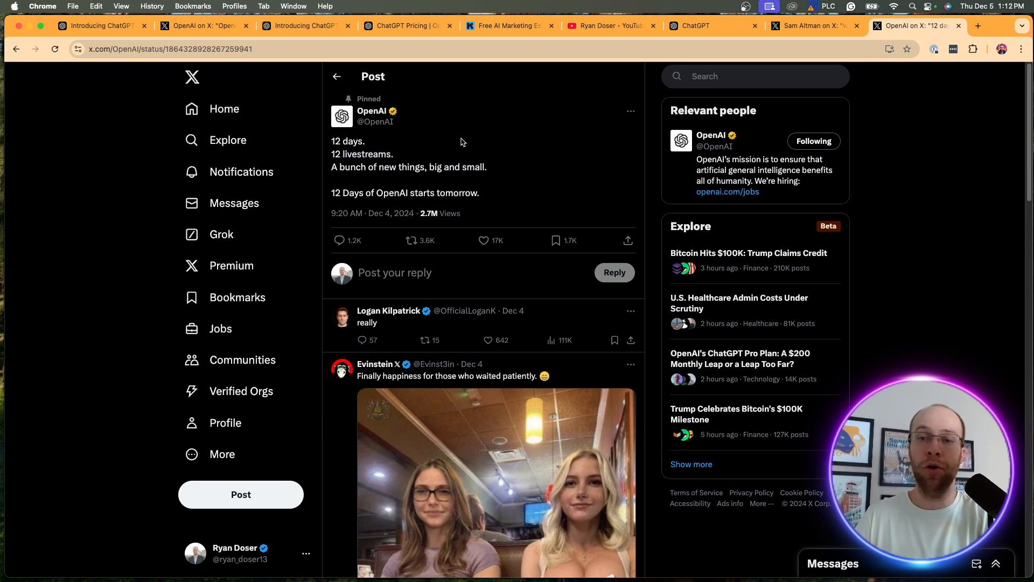
left_click(814, 26)
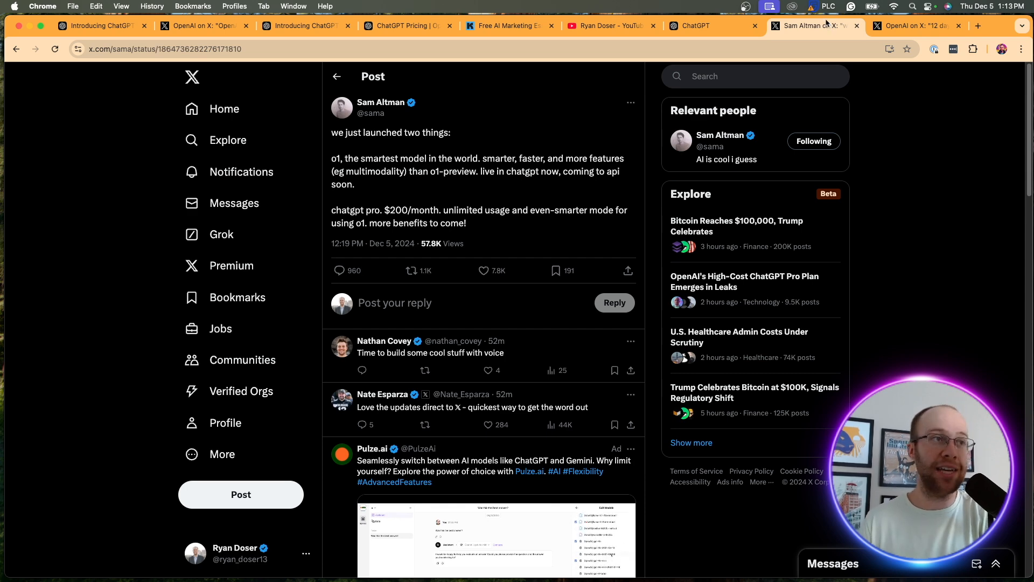
left_click(610, 26)
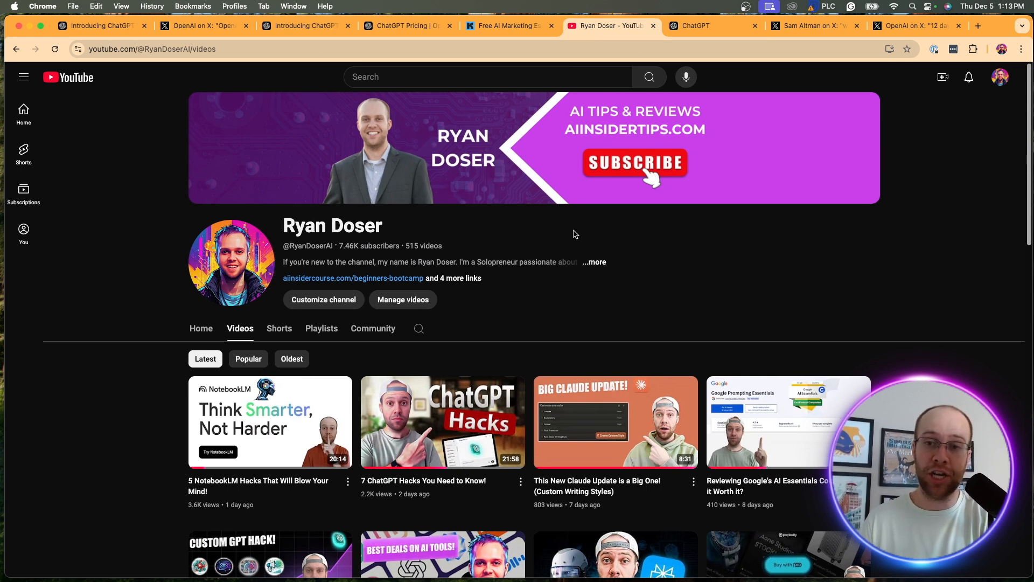
mouse_move(572, 229)
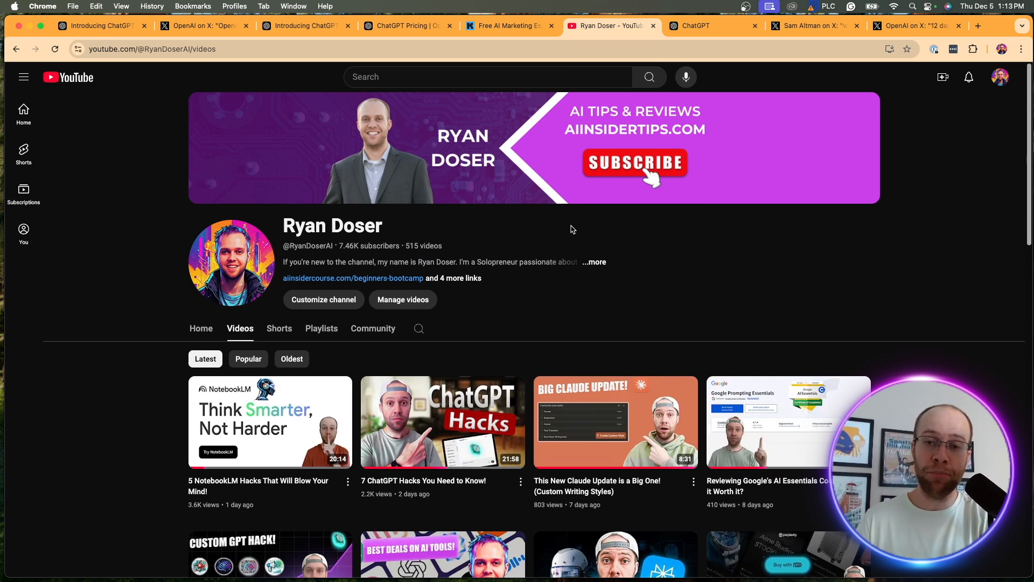